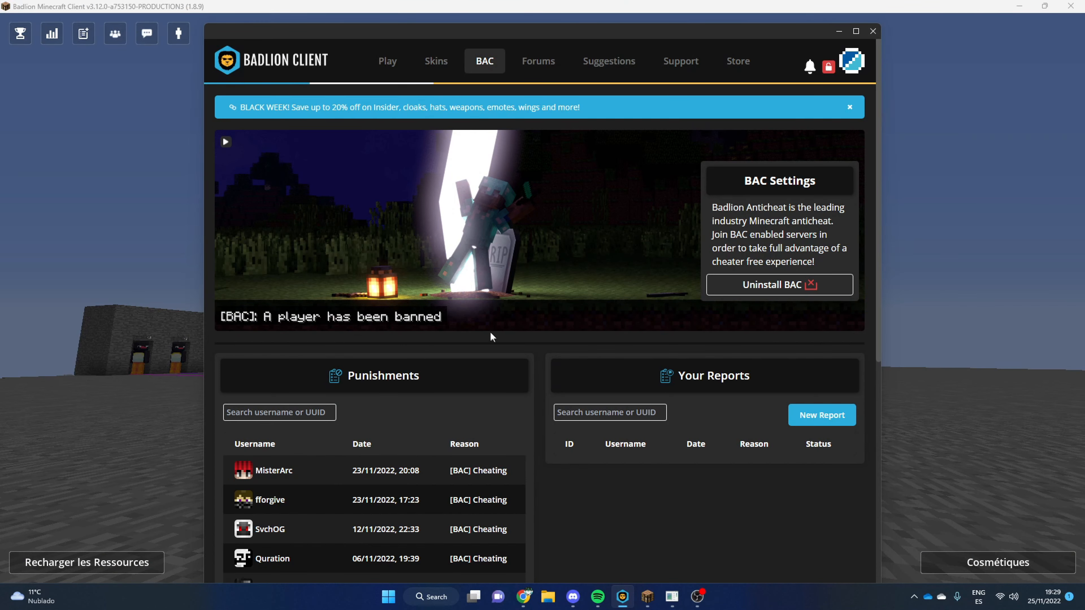
pyautogui.moveTo(78, 155)
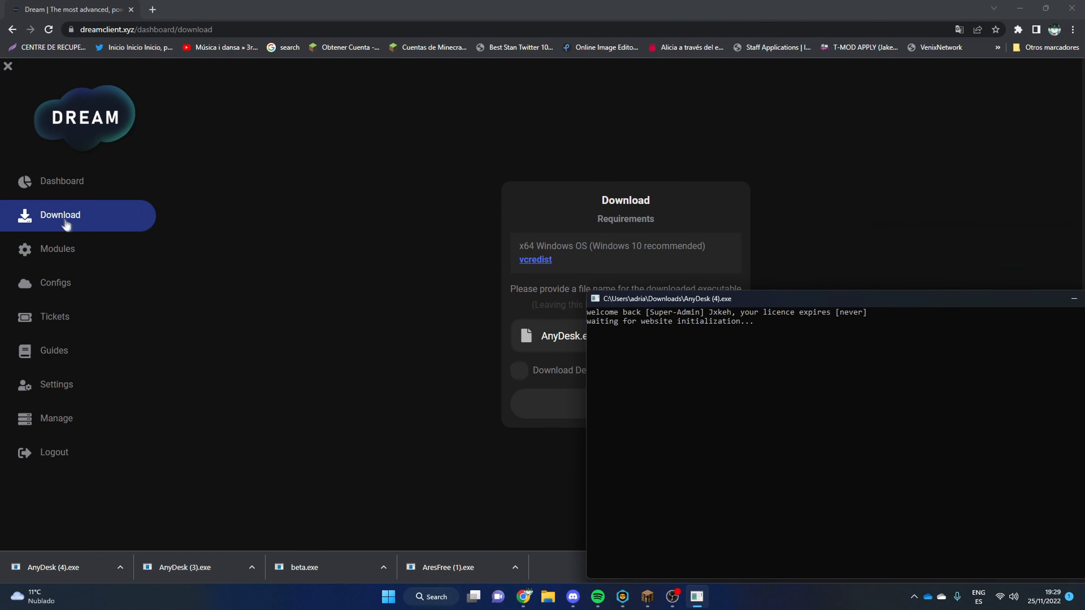
# - Switch the Dream dashboard from the download page to the Modules list
pyautogui.click(57, 250)
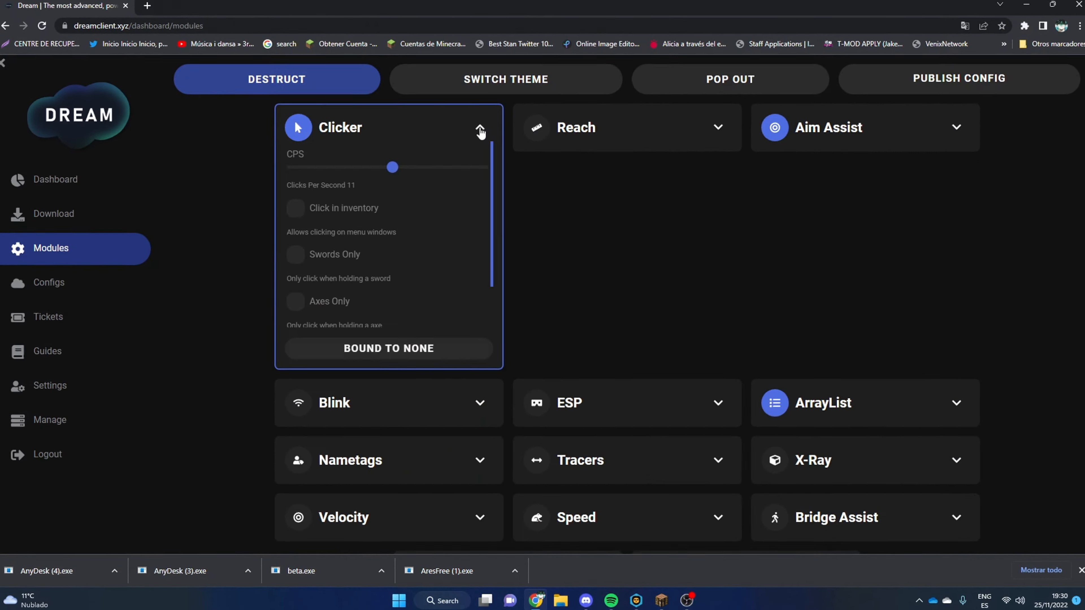
# - Confirm Clicker at 11 CPS and Speed at ground 0.13, air 0.07, Slow 3 ticks, then collapse both cards
pyautogui.click(480, 130)
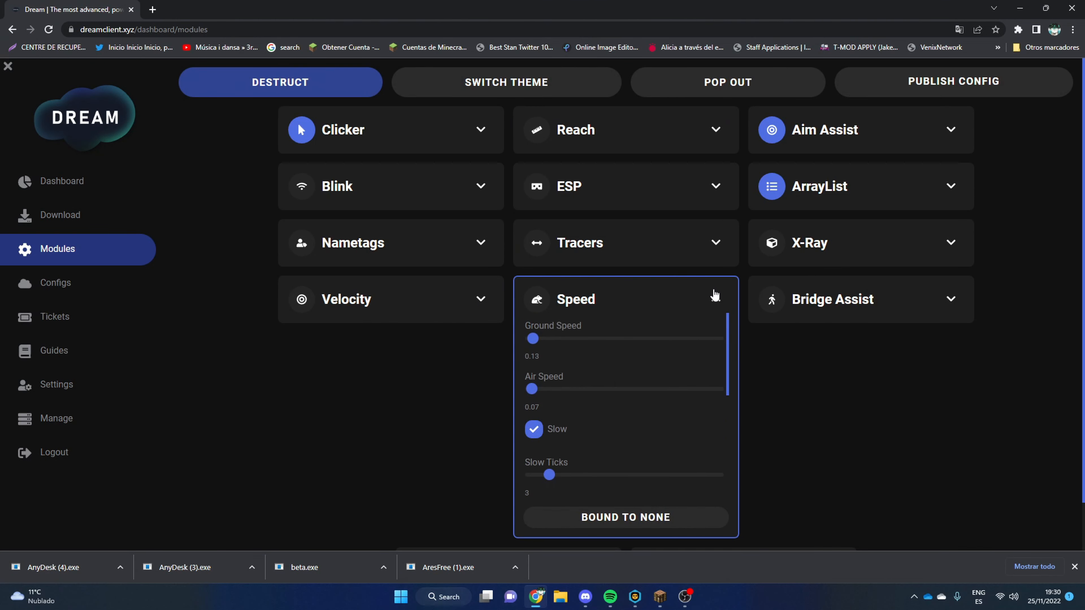
pyautogui.click(715, 298)
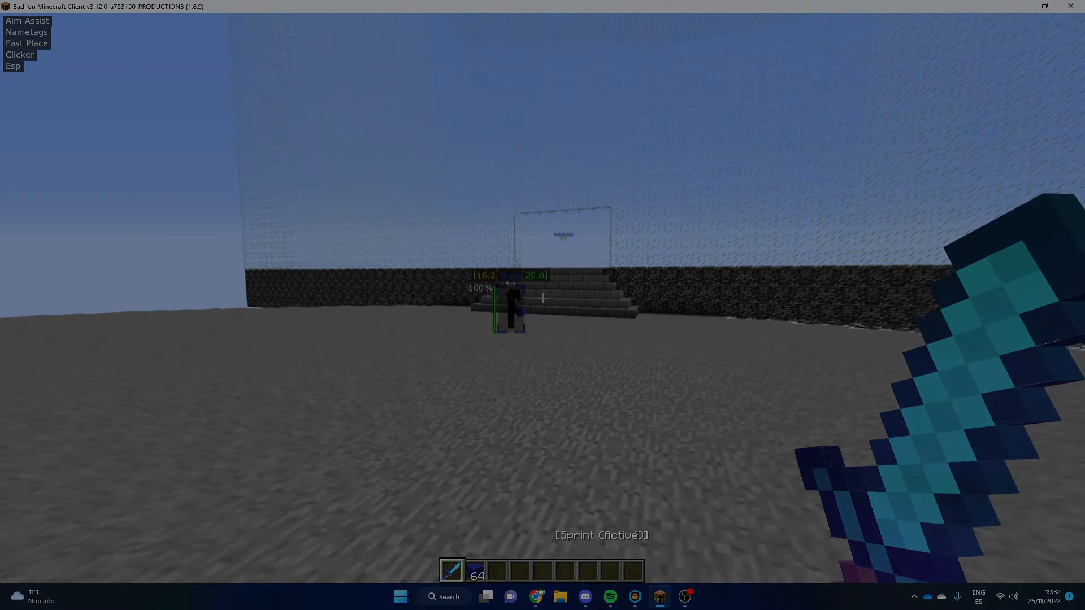
# - In Discord, view the 1 Month, 3 Months and Lifetime license giveaways, then show #announcements
pyautogui.click(585, 596)
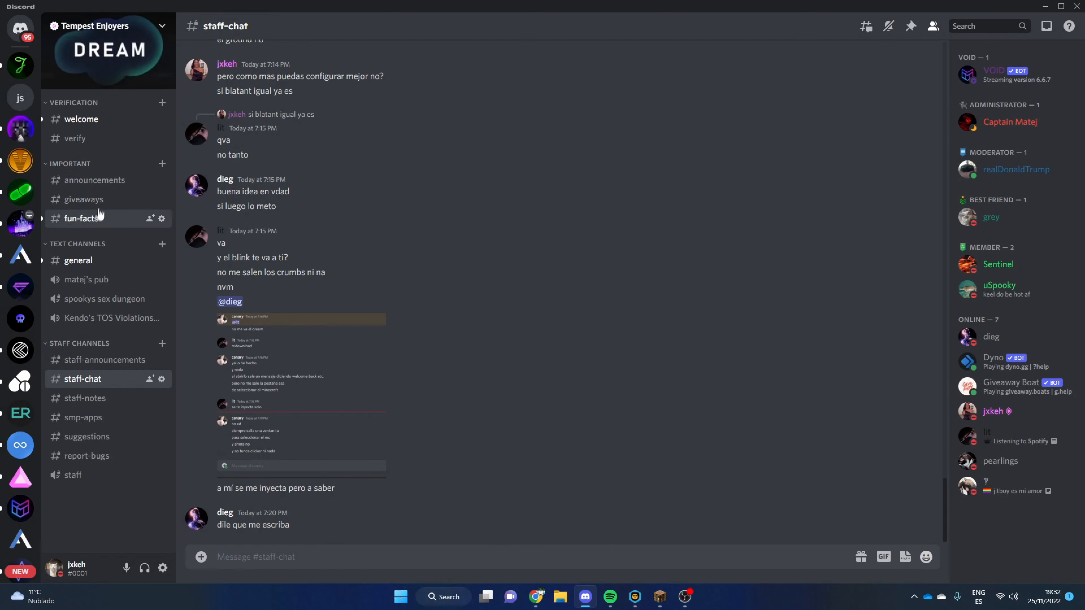
pyautogui.click(83, 200)
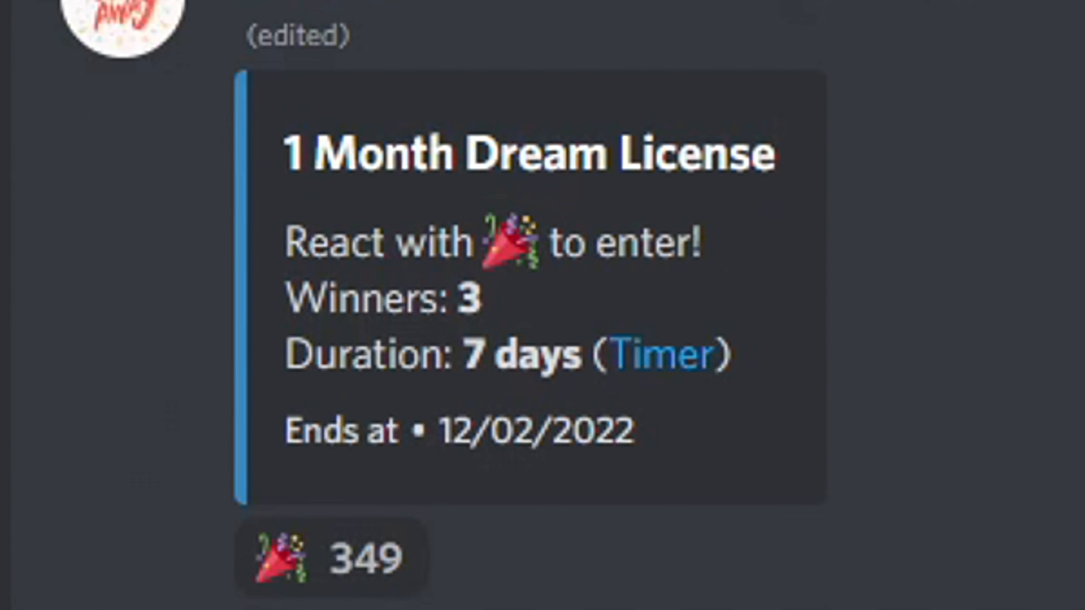
pyautogui.scroll(-3)
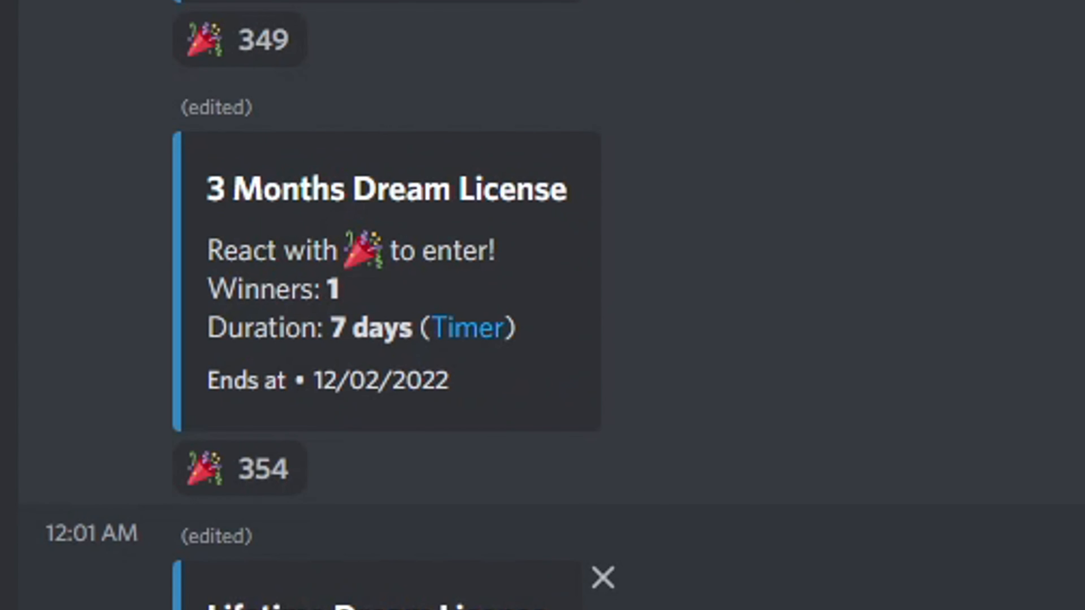
pyautogui.scroll(-3)
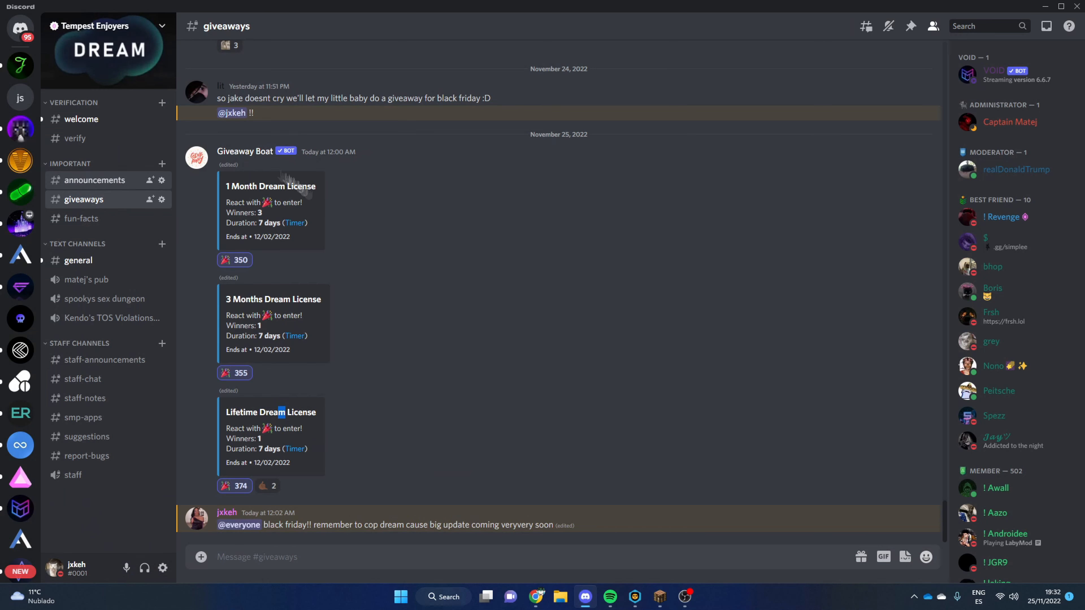
pyautogui.click(95, 180)
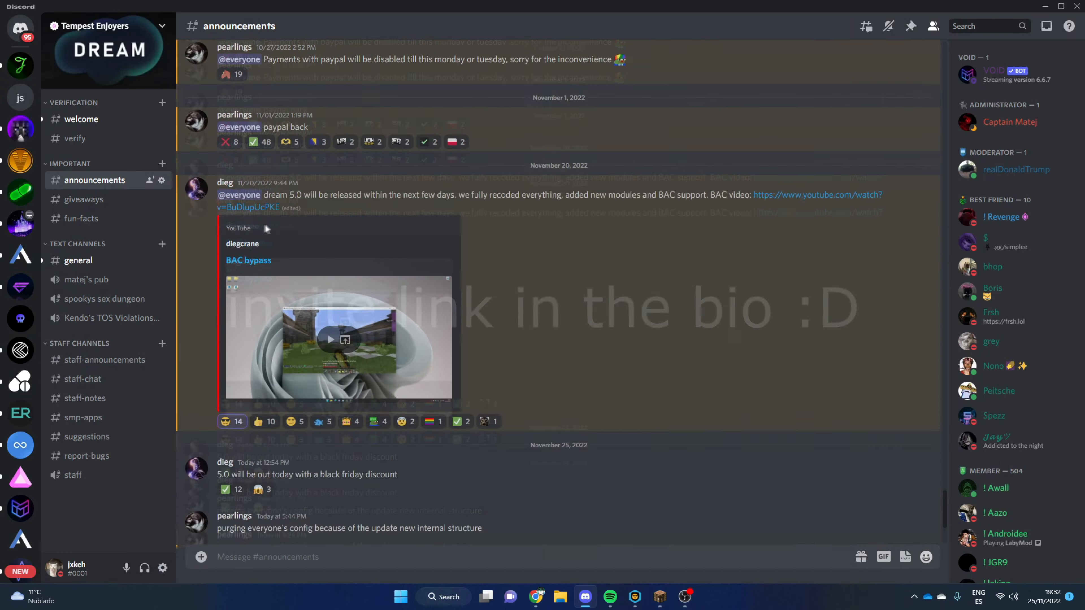